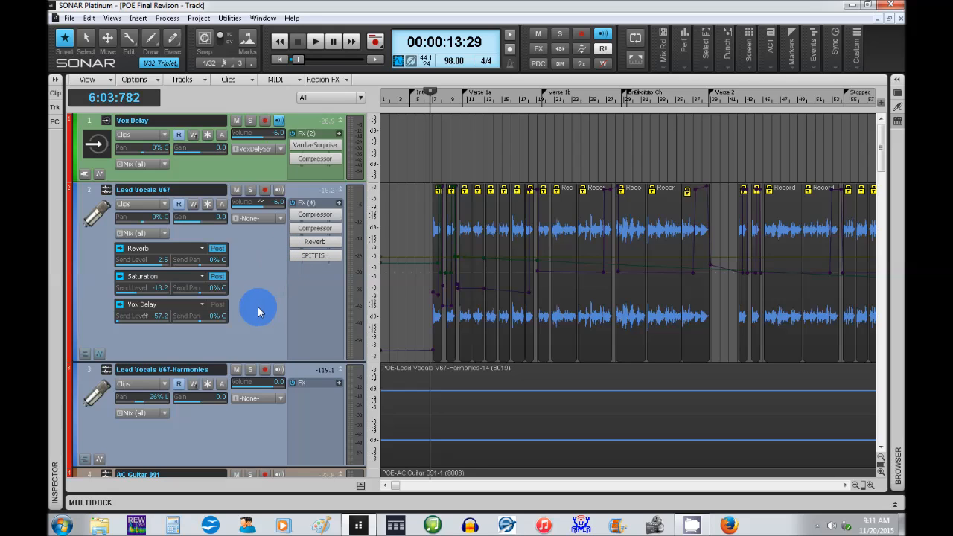
mouse_move(255, 308)
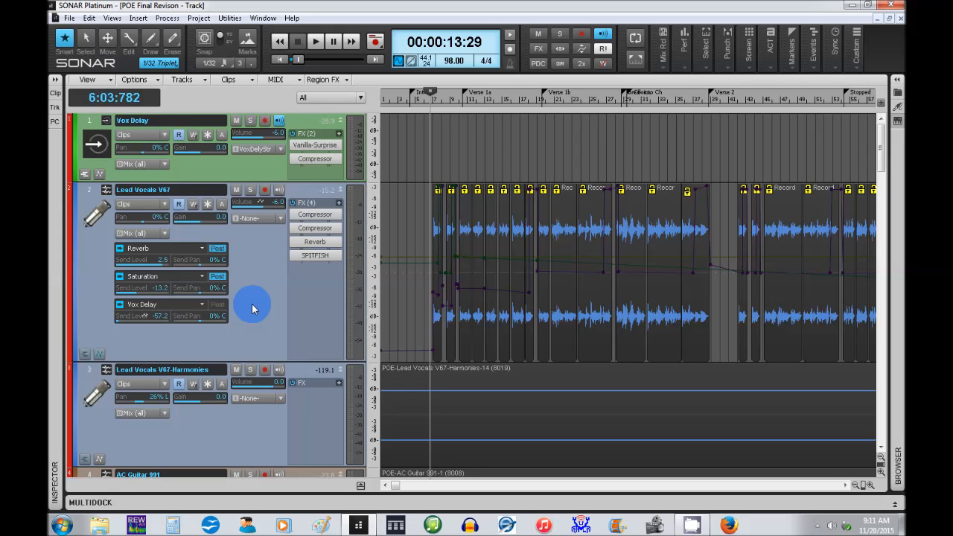
mouse_move(250, 309)
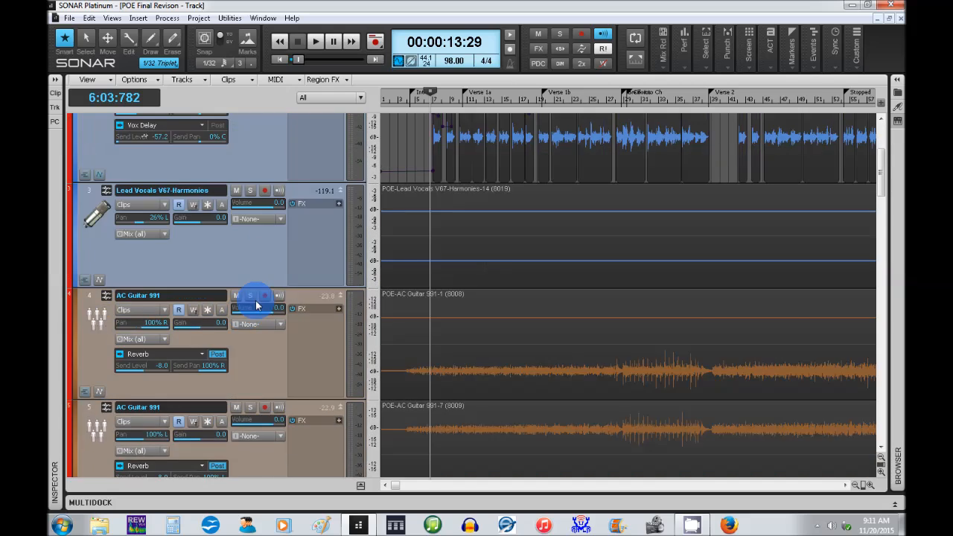
Scroll past Electric Lead, Bass Guitar-Mids and Bass down to the Kick and Snare tracks
scroll("down", 3)
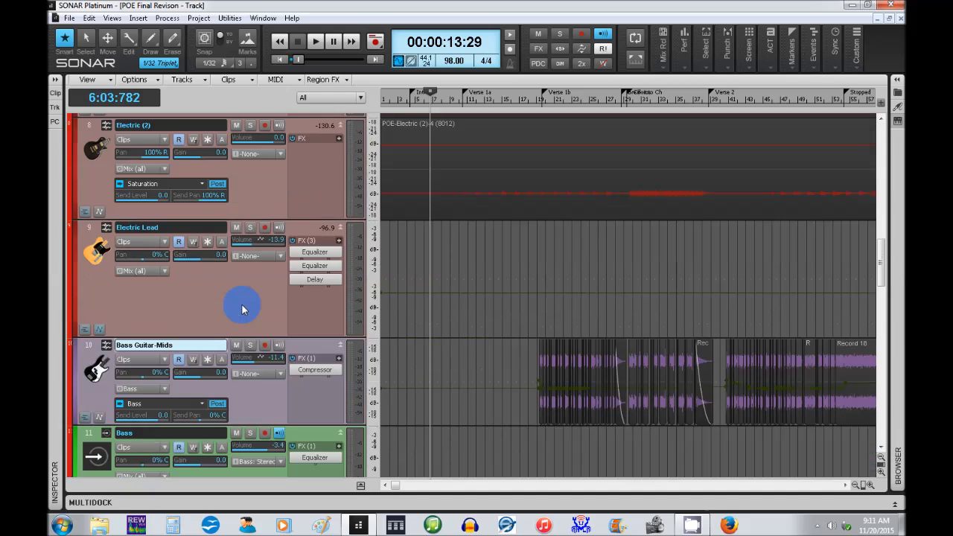
scroll("down", 3)
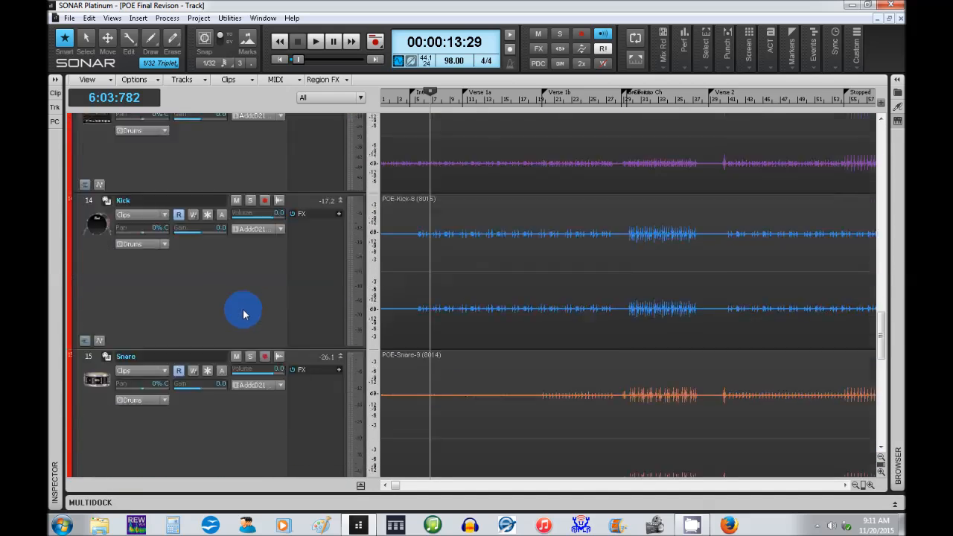
scroll("down", 3)
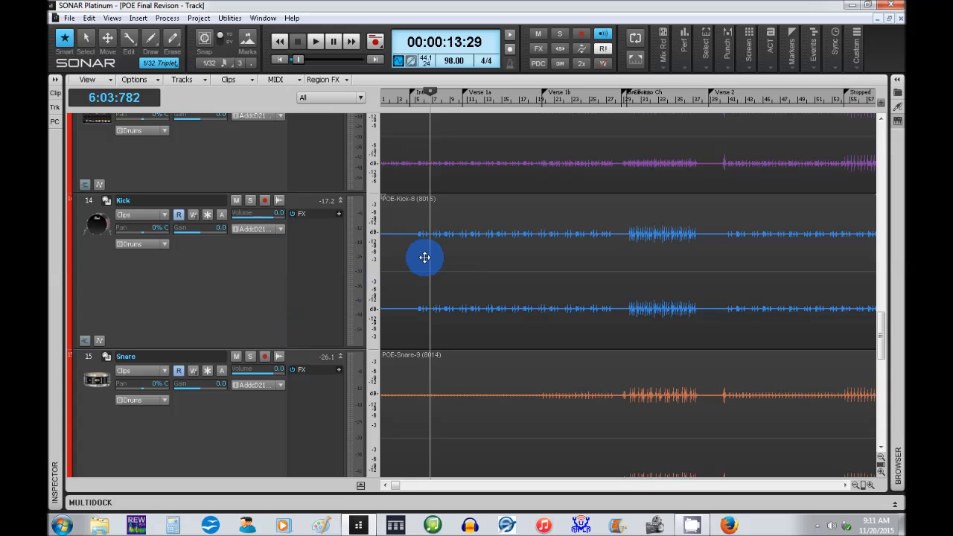
scroll("down", 3)
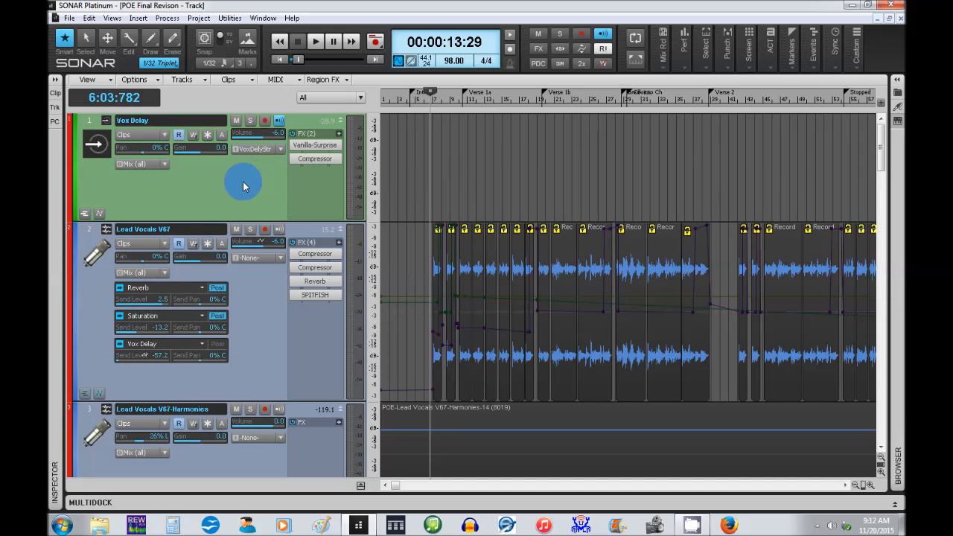
mouse_move(233, 185)
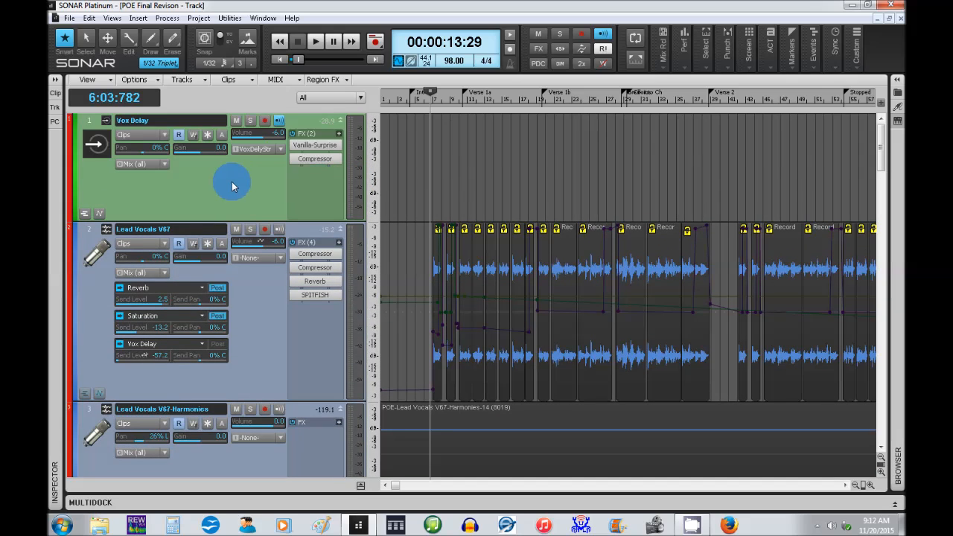
mouse_move(208, 197)
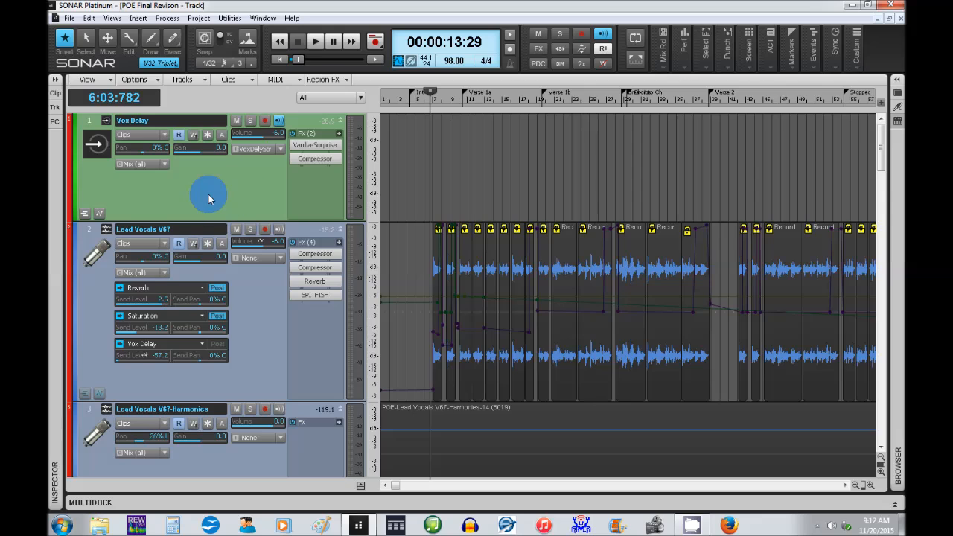
mouse_move(210, 190)
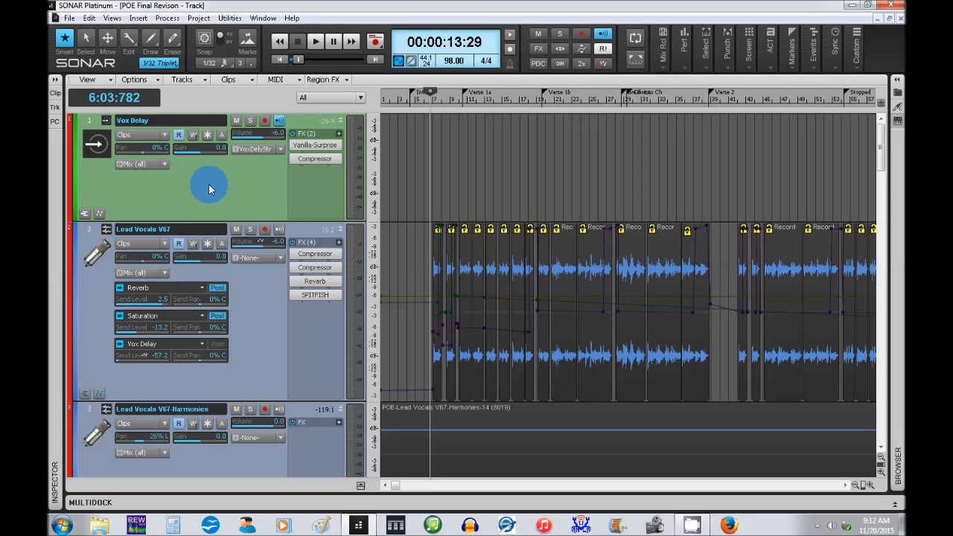
mouse_move(240, 188)
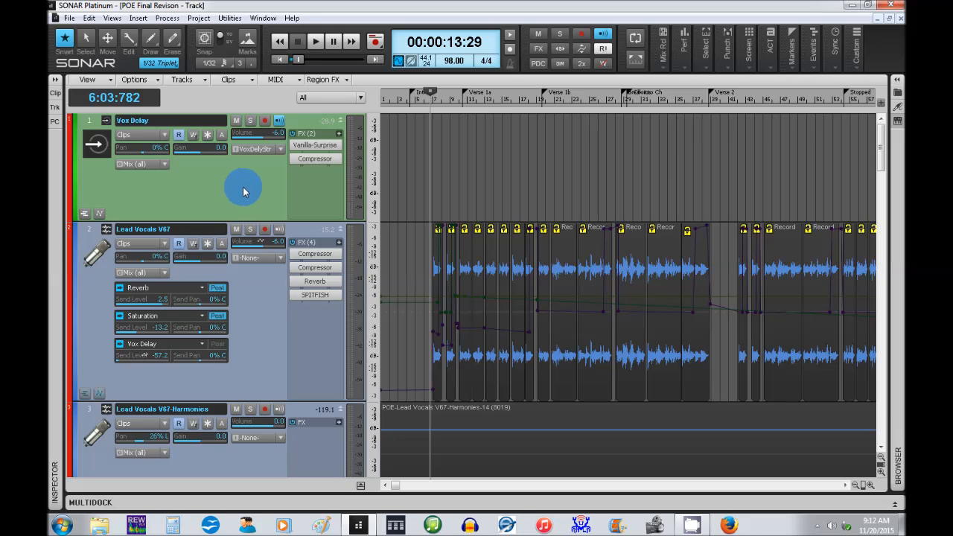
mouse_move(265, 188)
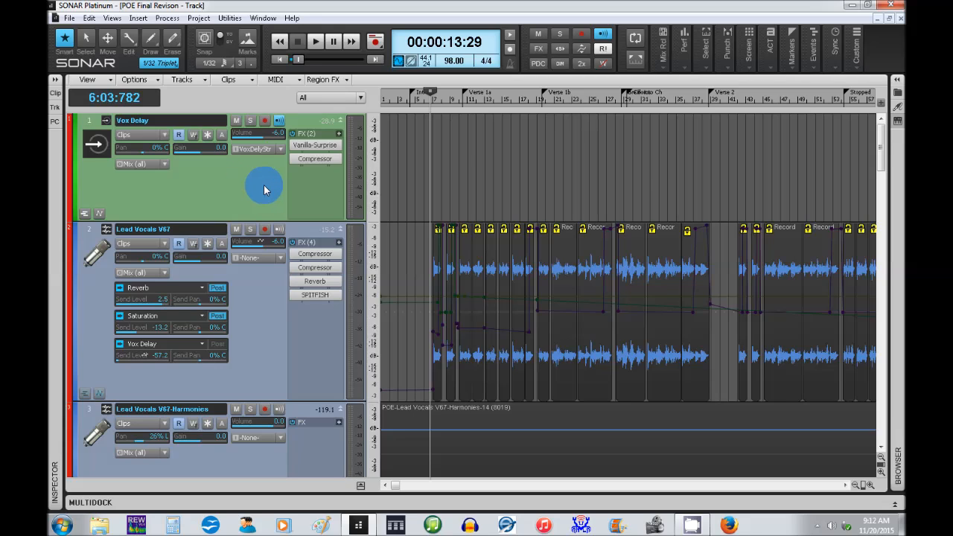
mouse_move(248, 184)
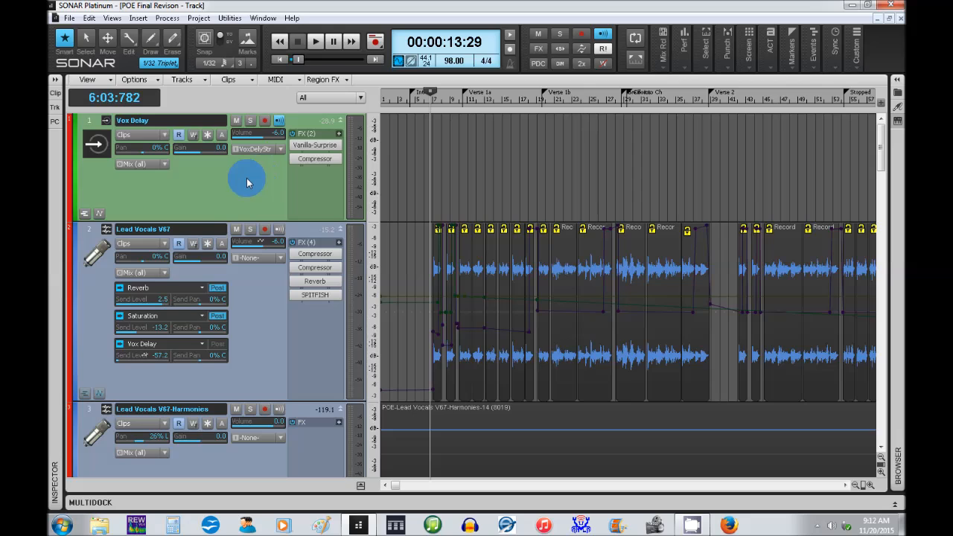
mouse_move(248, 184)
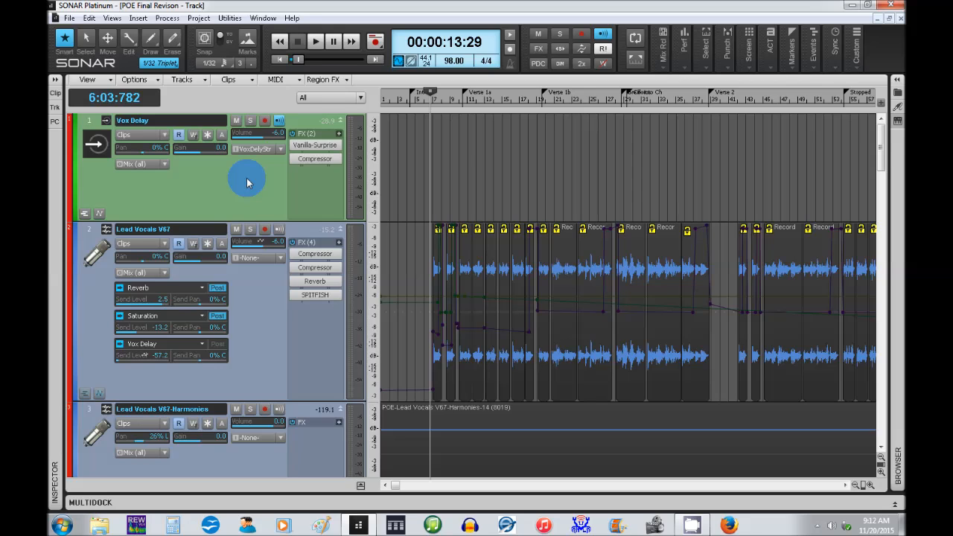
mouse_move(195, 184)
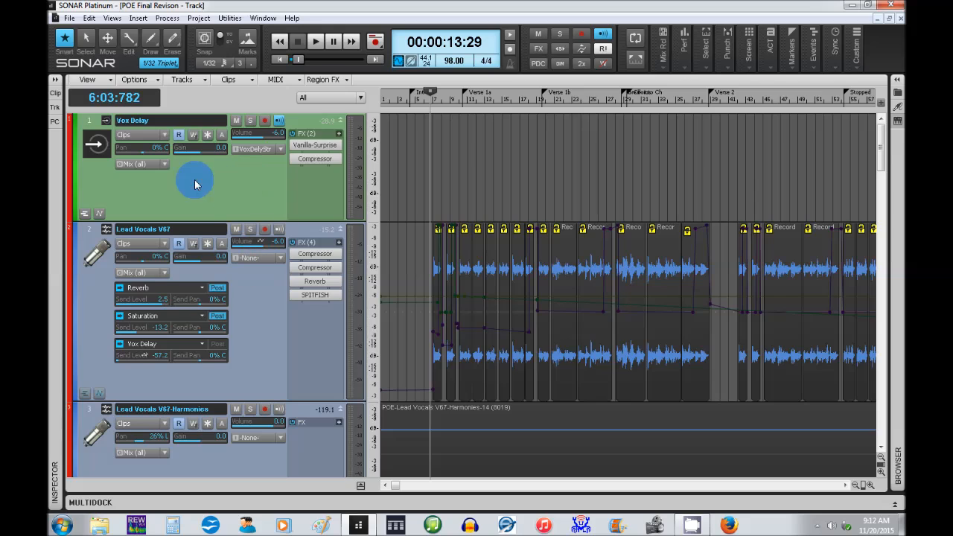
mouse_move(216, 184)
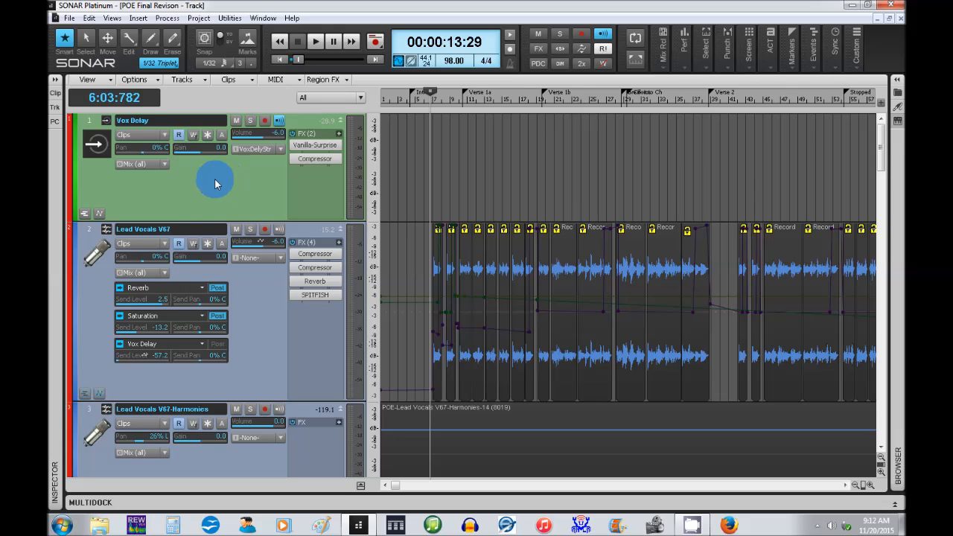
mouse_move(239, 290)
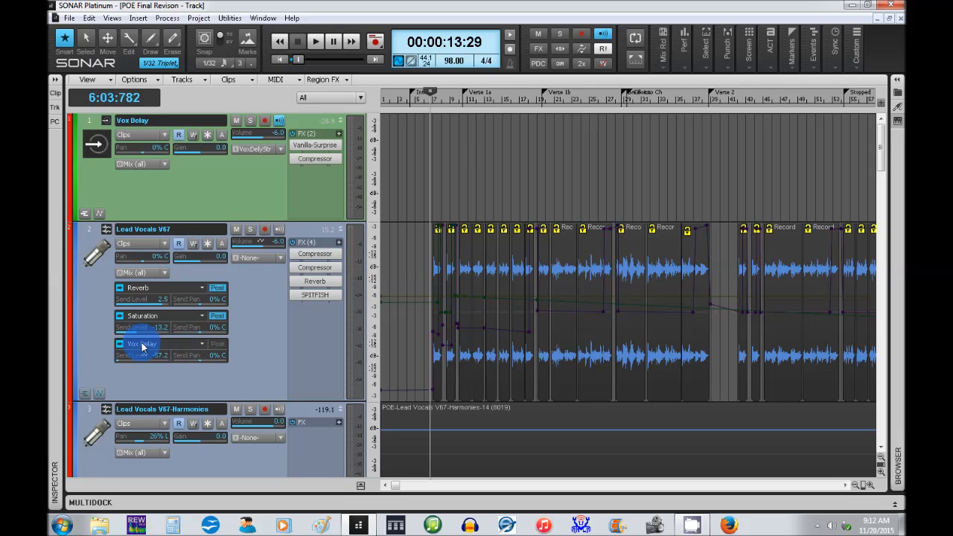
mouse_move(165, 298)
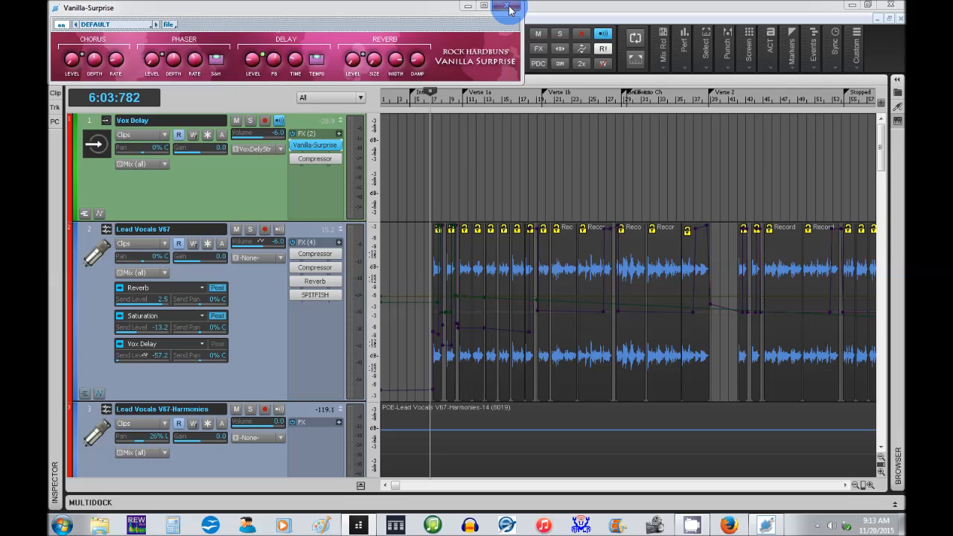
mouse_move(121, 43)
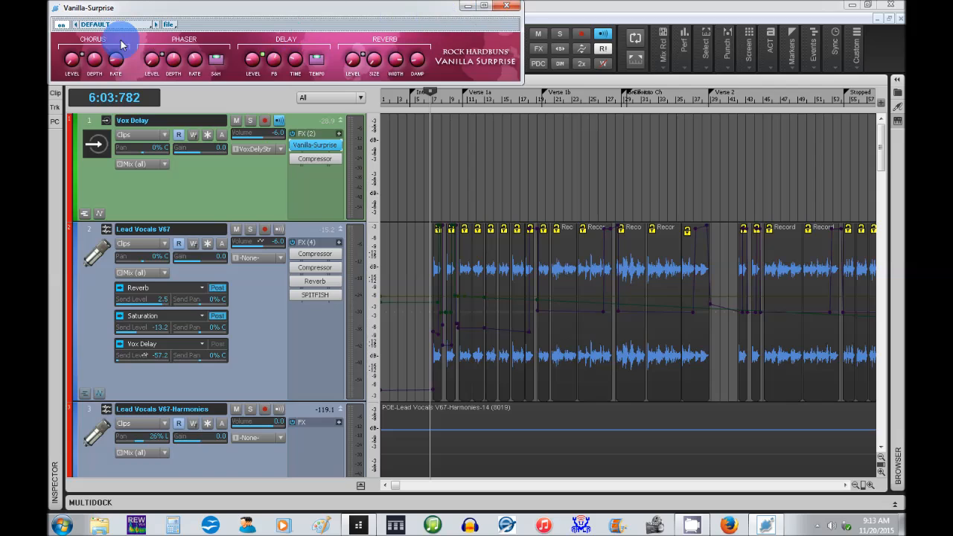
left_click(515, 6)
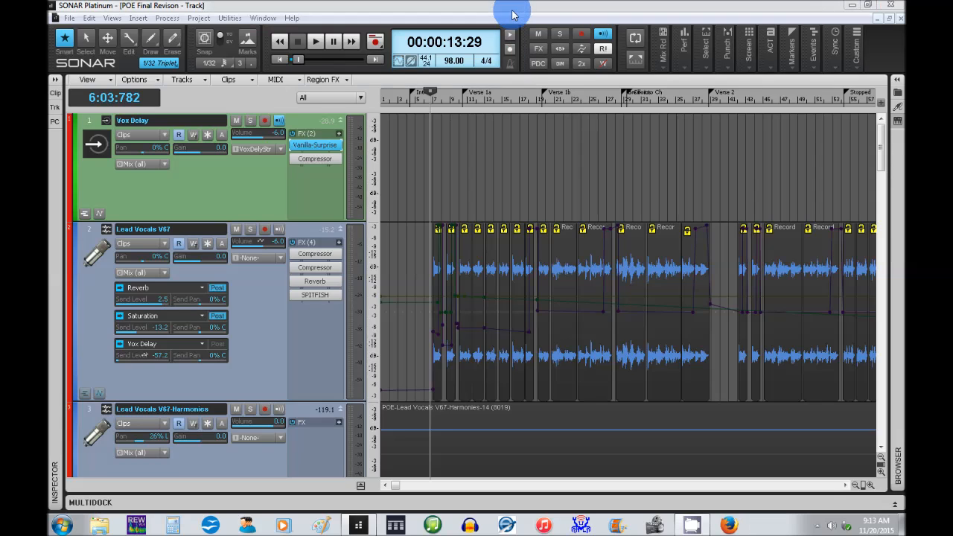
mouse_move(332, 184)
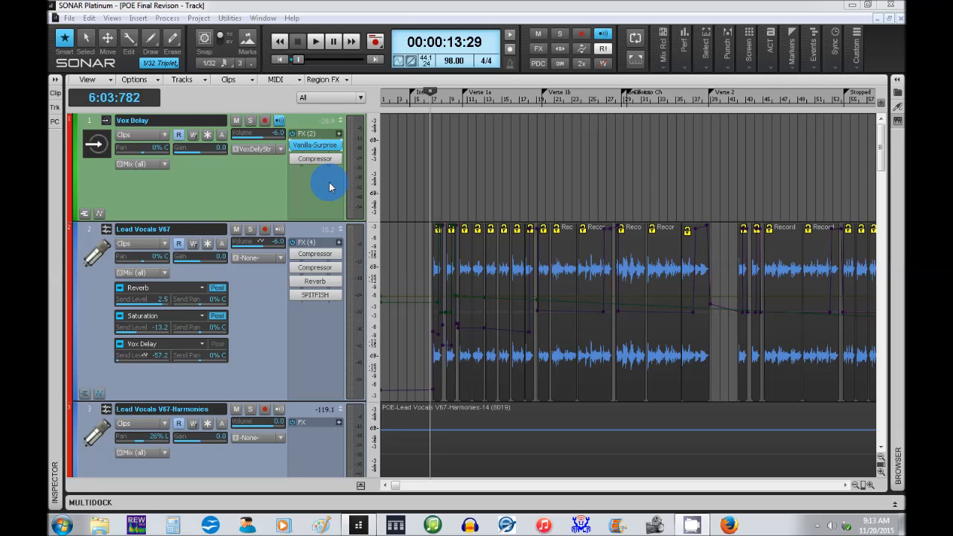
mouse_move(330, 186)
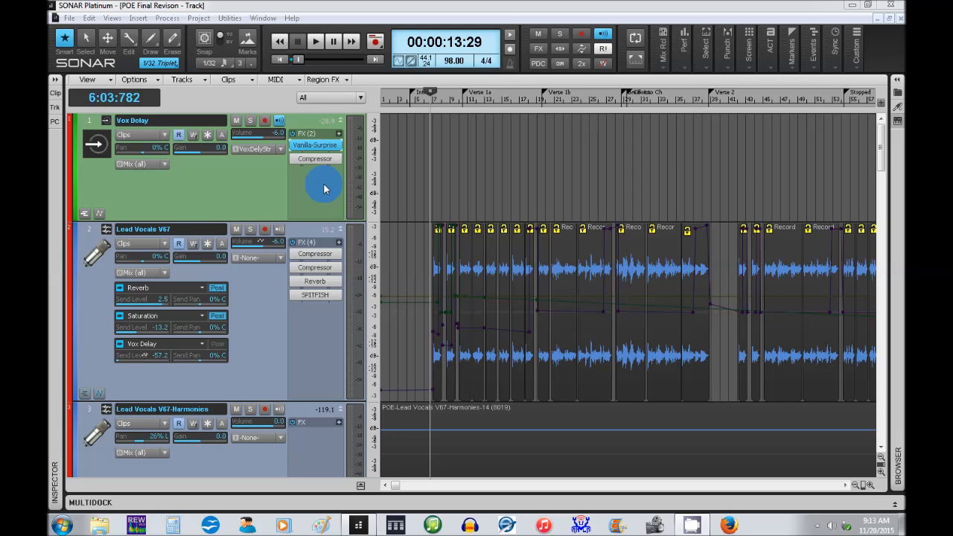
mouse_move(74, 169)
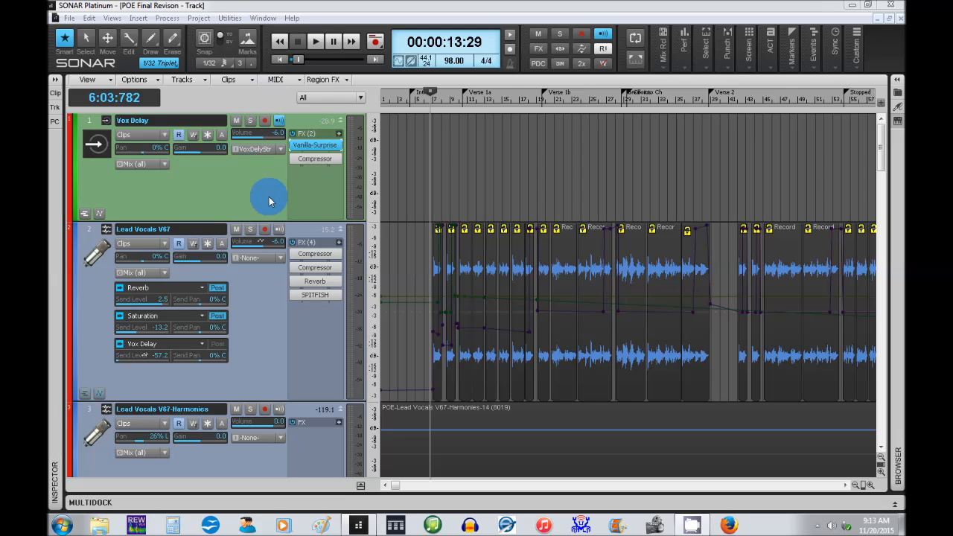
mouse_move(412, 174)
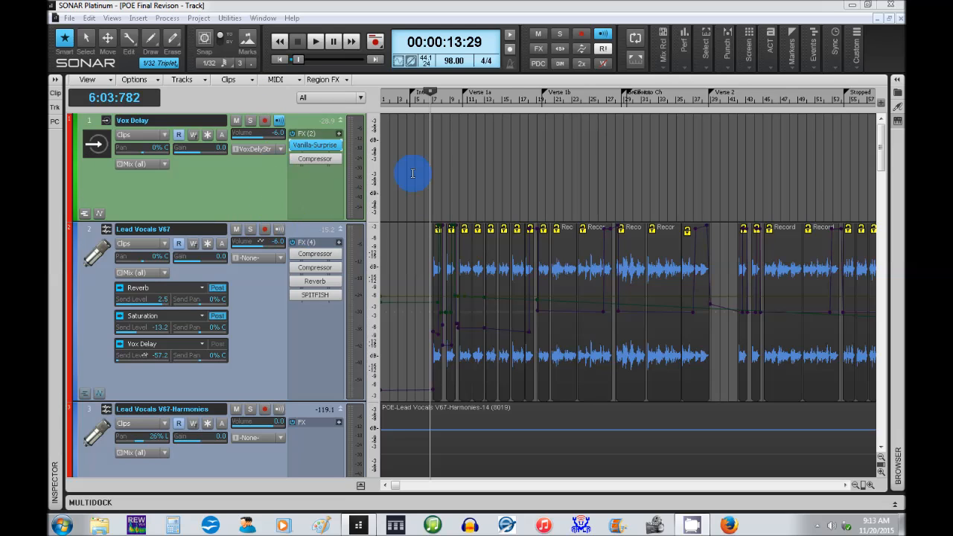
mouse_move(151, 199)
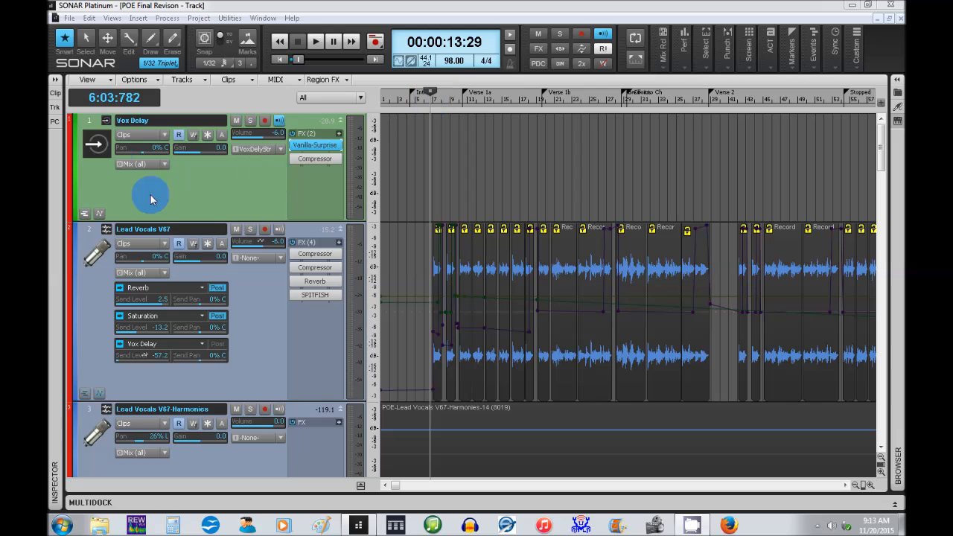
Open the Sonitus Compressor property page from the Vox Delay bus FX bin
left_click(315, 144)
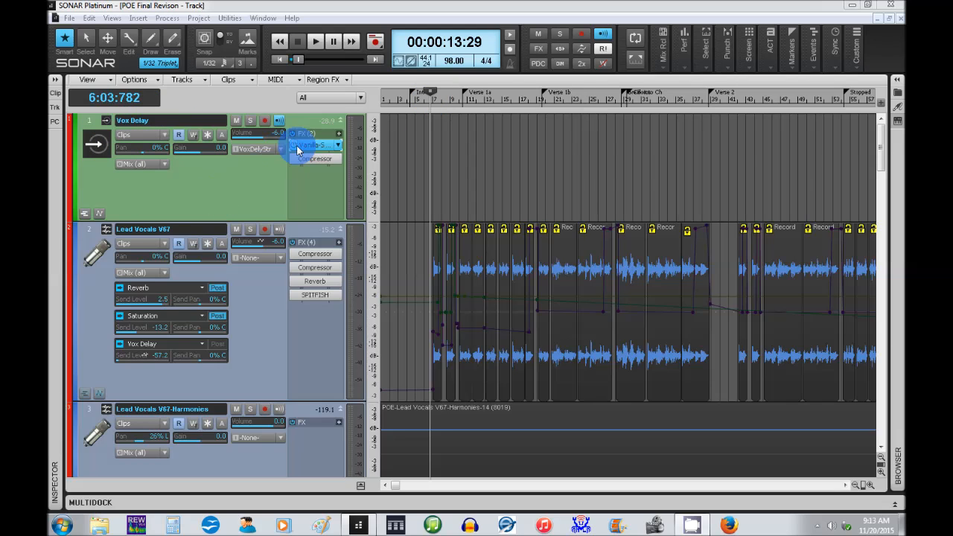
left_click(315, 159)
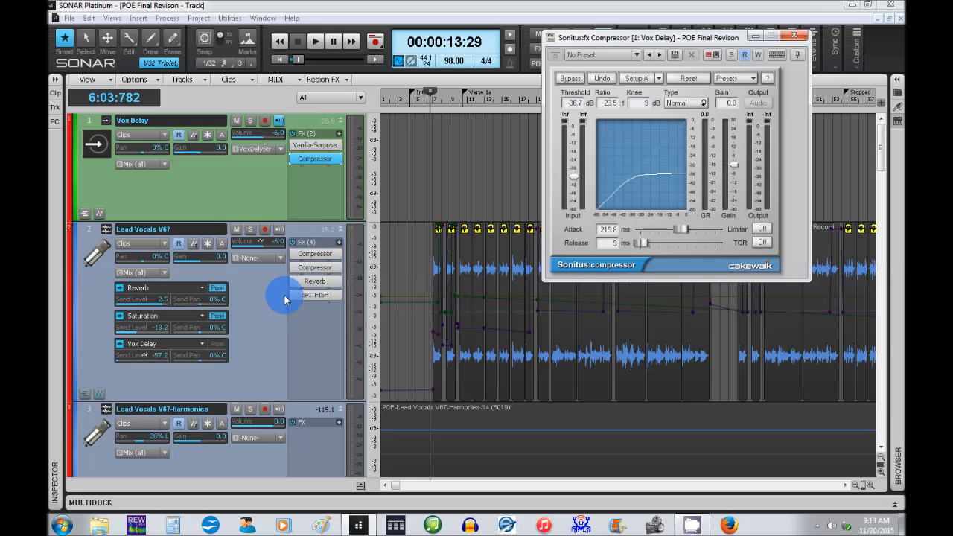
mouse_move(268, 71)
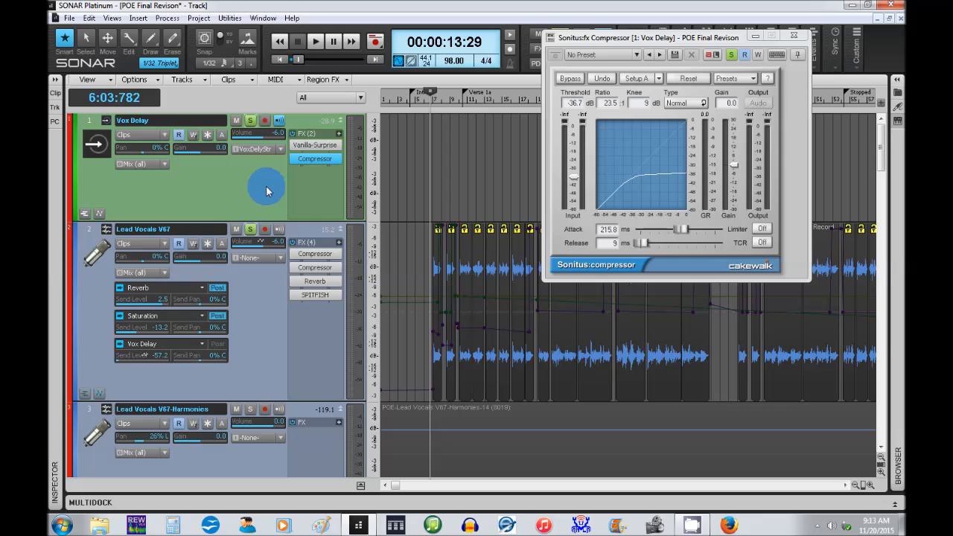
mouse_move(296, 184)
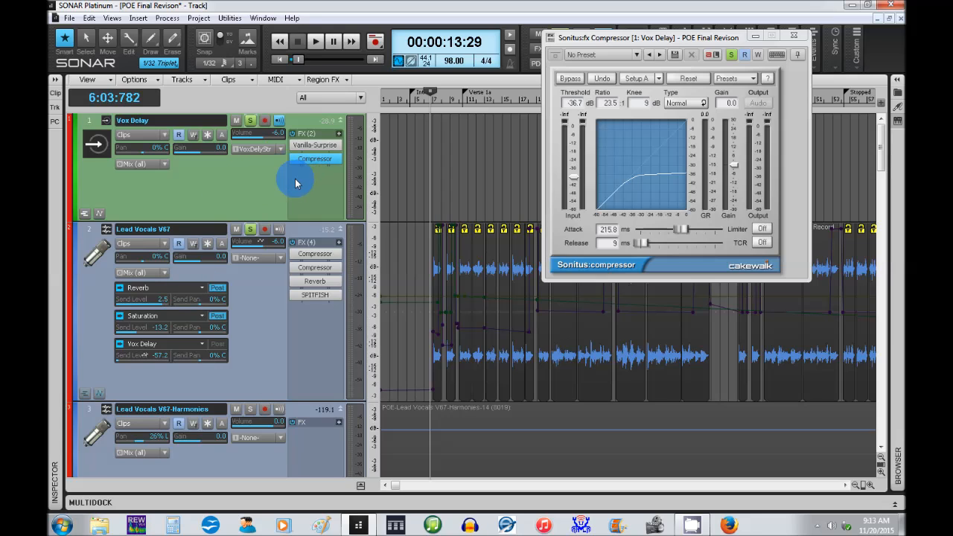
mouse_move(376, 219)
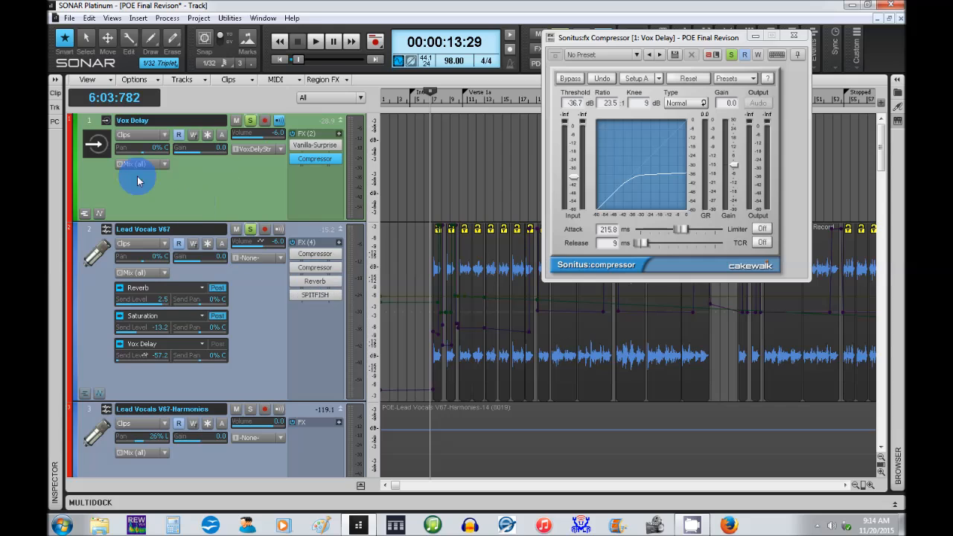
mouse_move(171, 186)
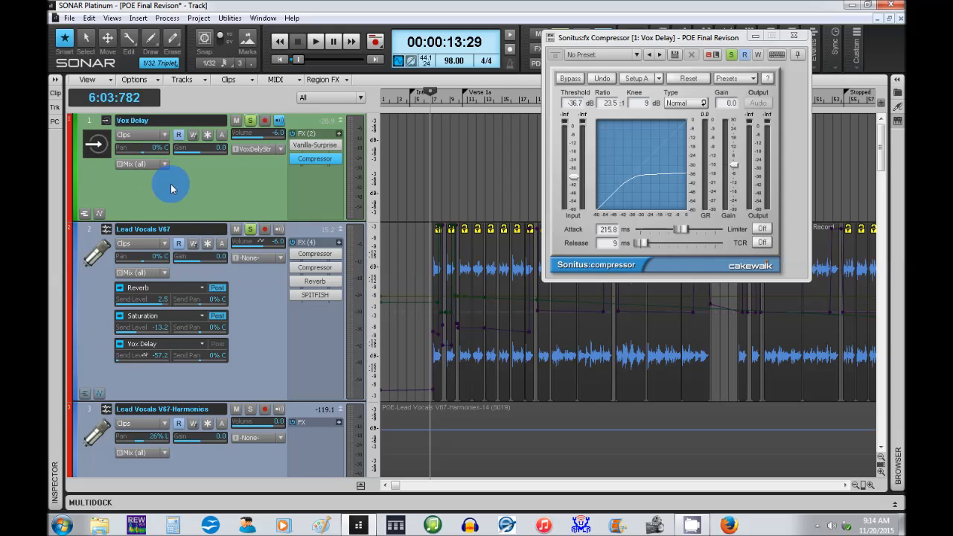
mouse_move(127, 199)
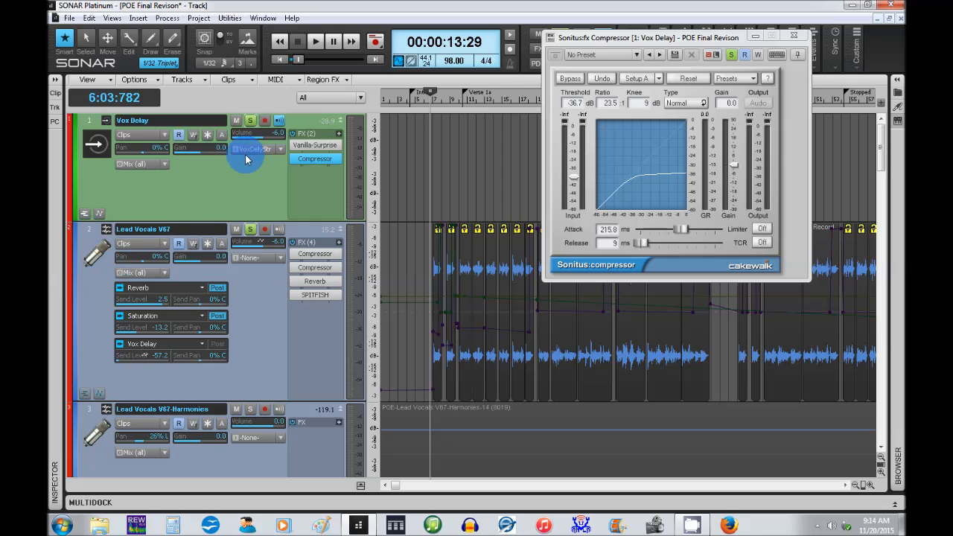
mouse_move(262, 189)
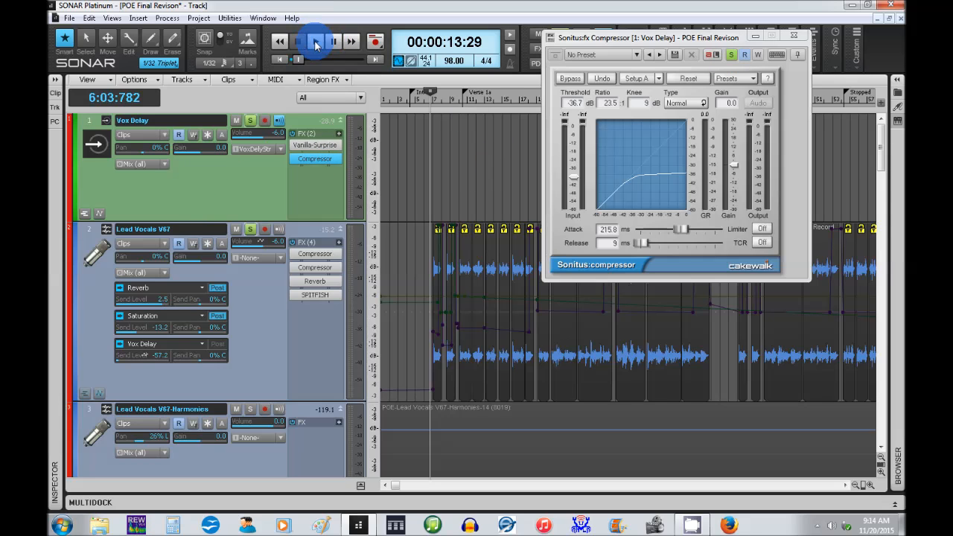
left_click(314, 41)
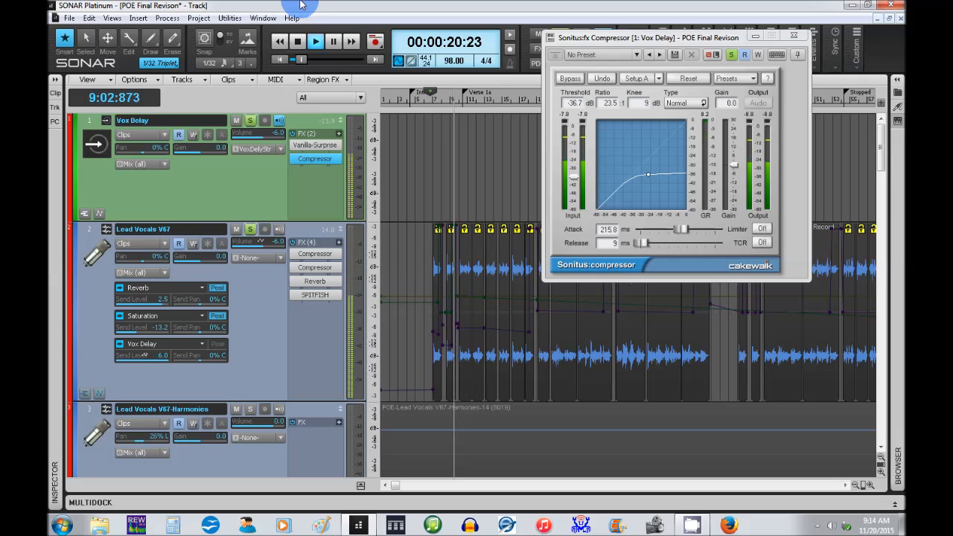
left_click(315, 42)
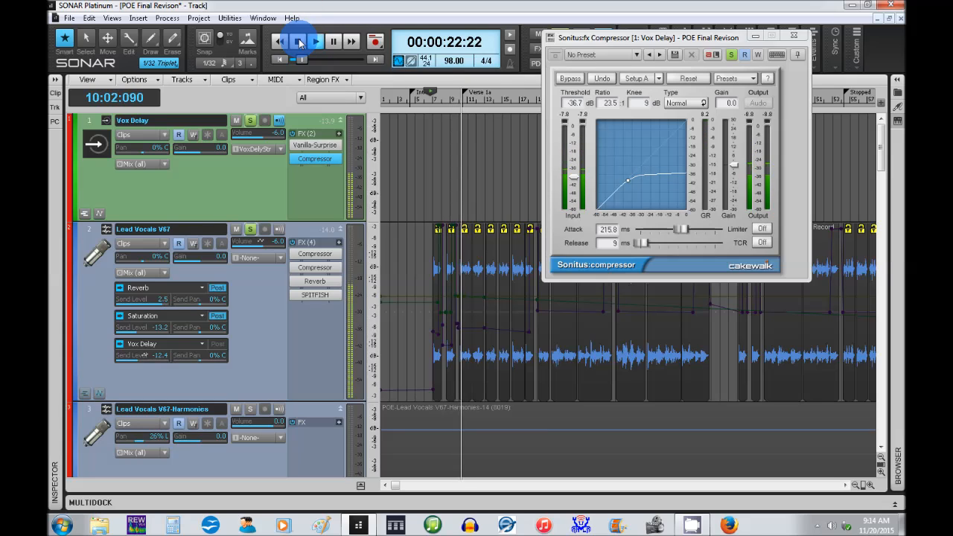
left_click(299, 42)
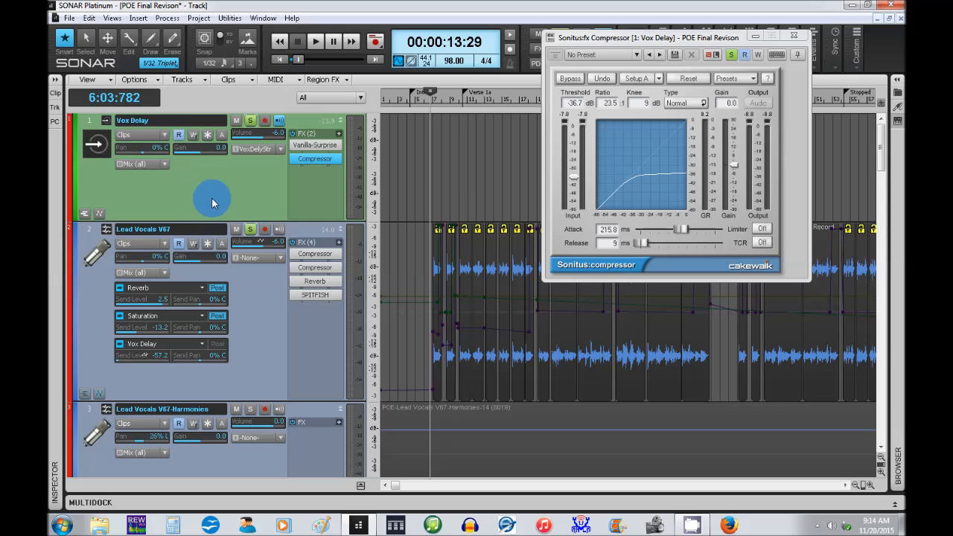
mouse_move(105, 395)
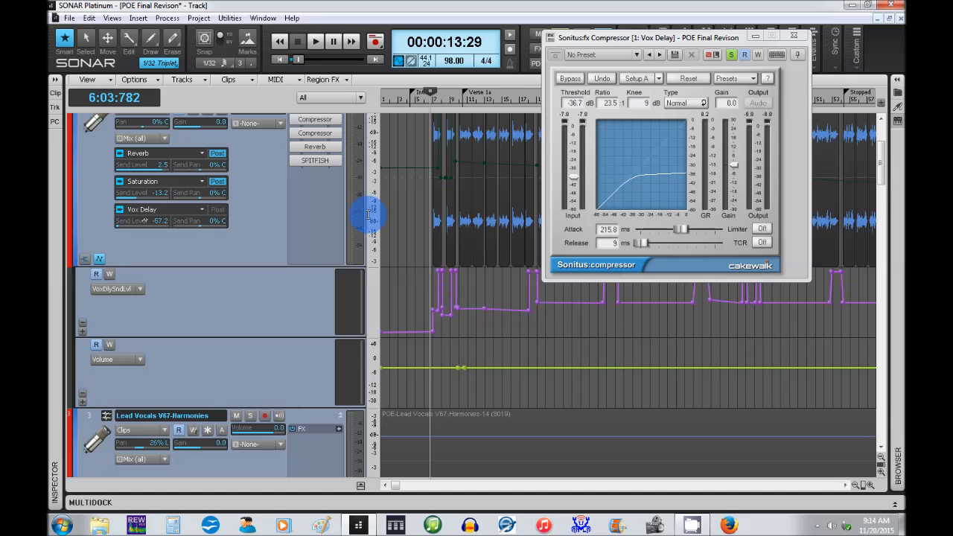
scroll("down", 3)
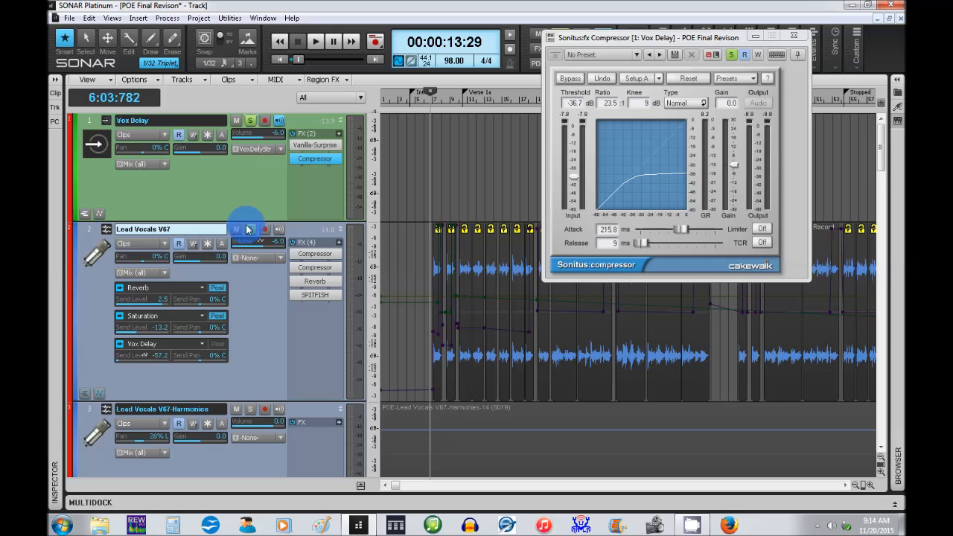
Play, stop, then replay the soloed vocals through the Vox Delay compressor
left_click(314, 41)
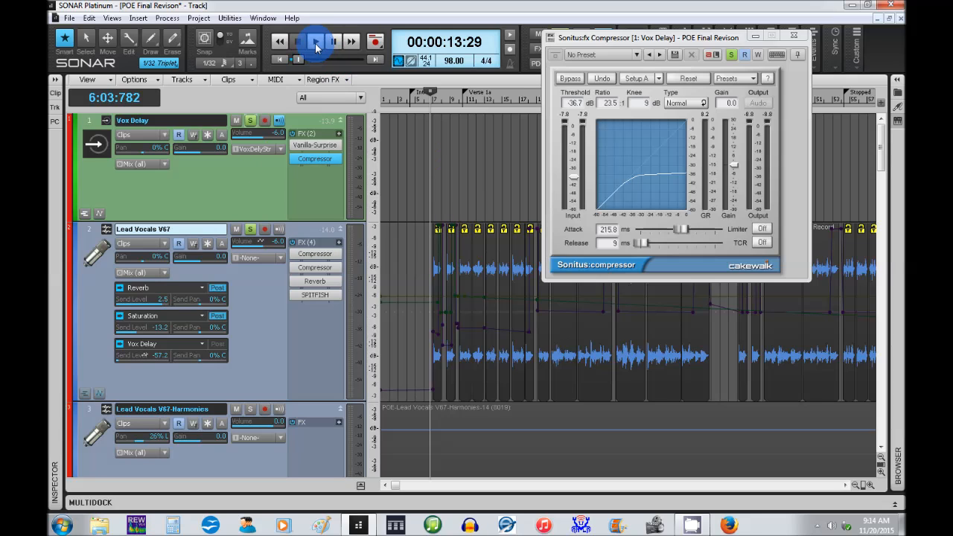
left_click(315, 42)
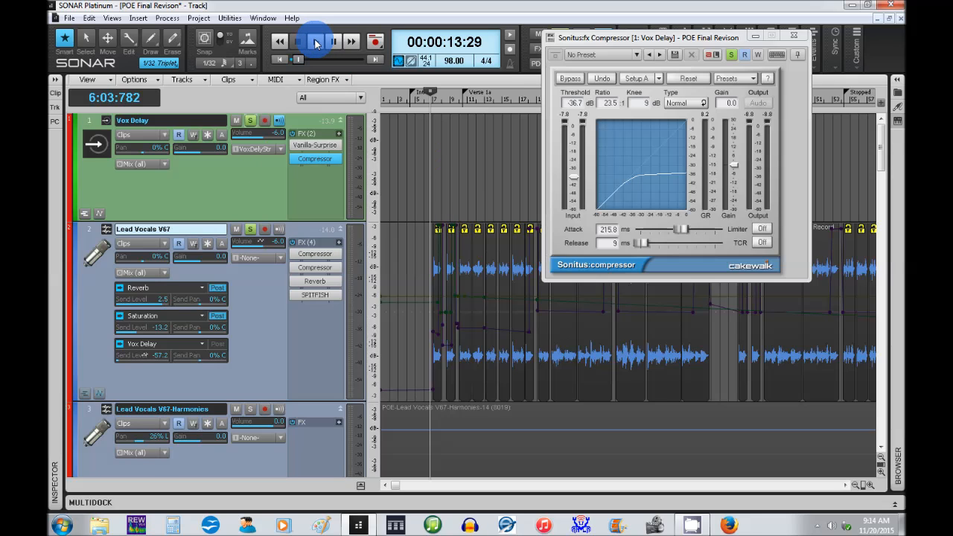
left_click(315, 41)
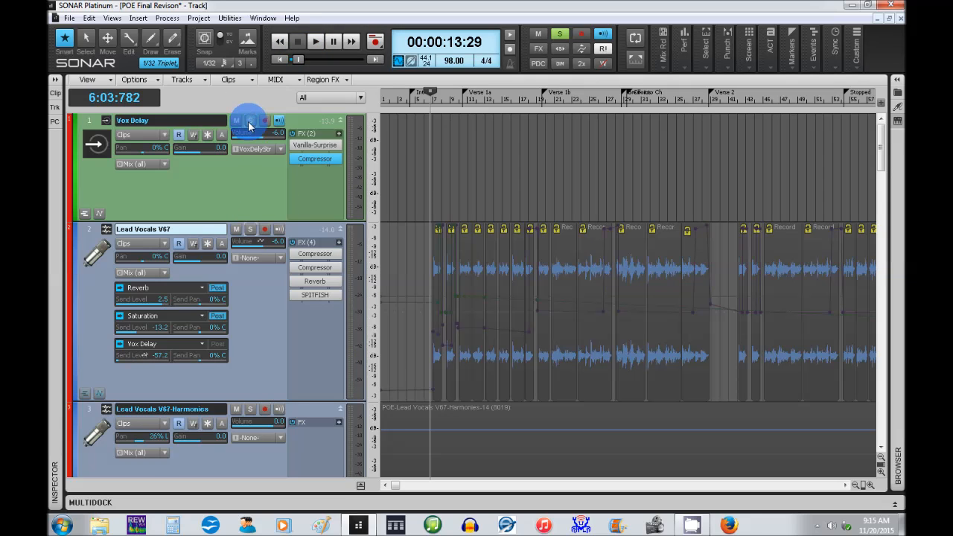
Scroll past the electric guitars to Bass Guitar-Mids, the Bass bus and Bass Guitar-Lows
scroll("down", 3)
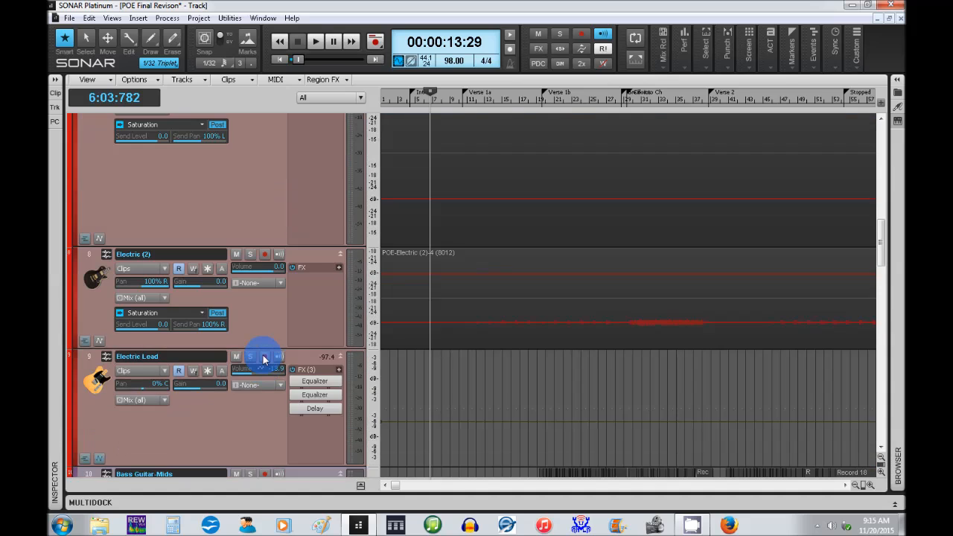
scroll("down", 3)
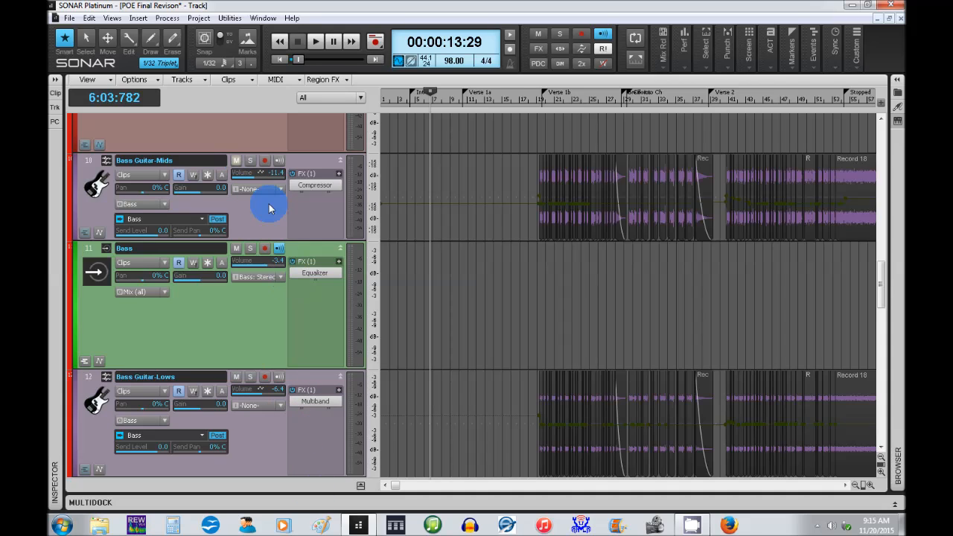
mouse_move(278, 330)
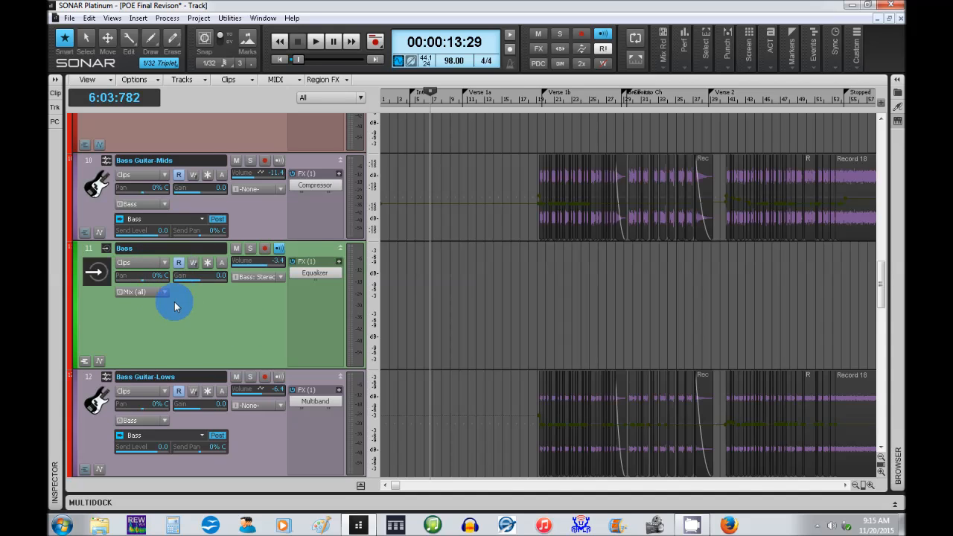
mouse_move(341, 242)
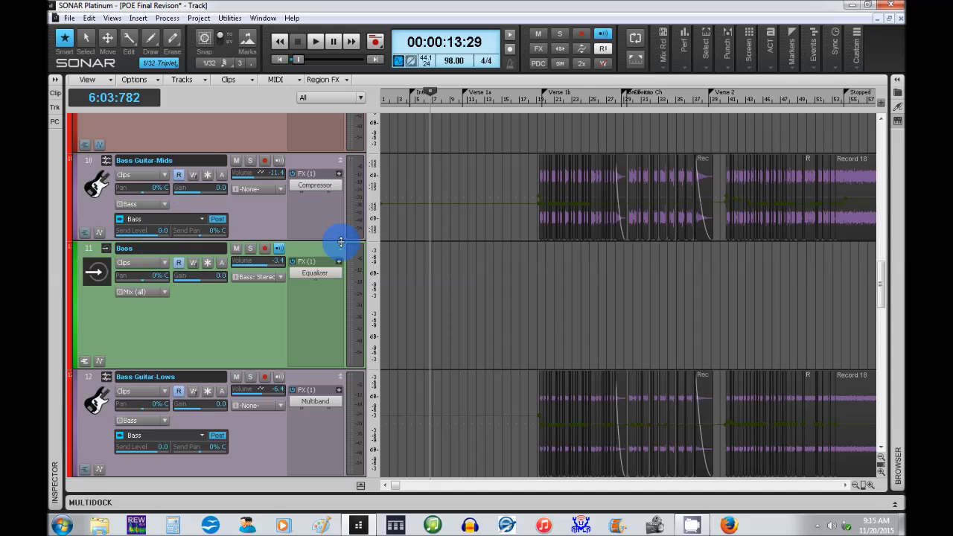
mouse_move(228, 326)
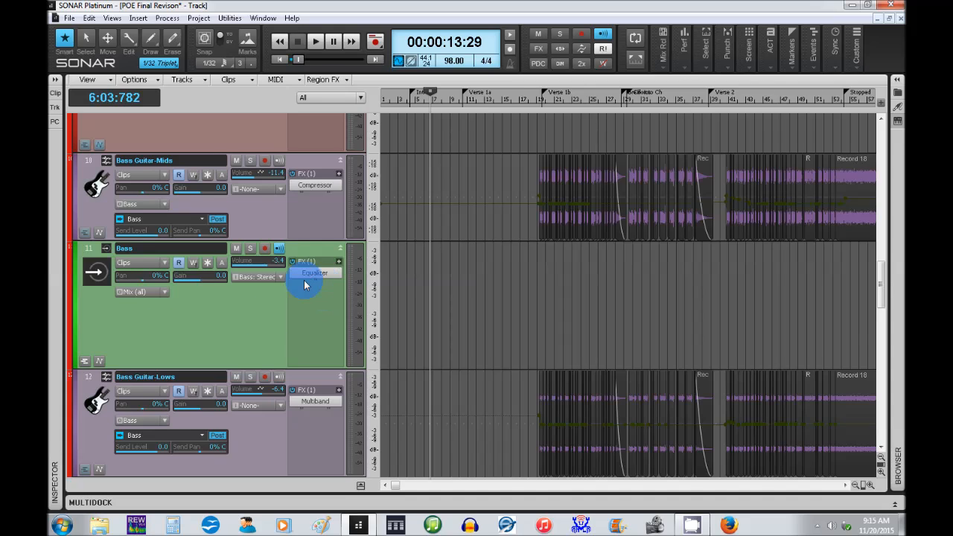
mouse_move(242, 363)
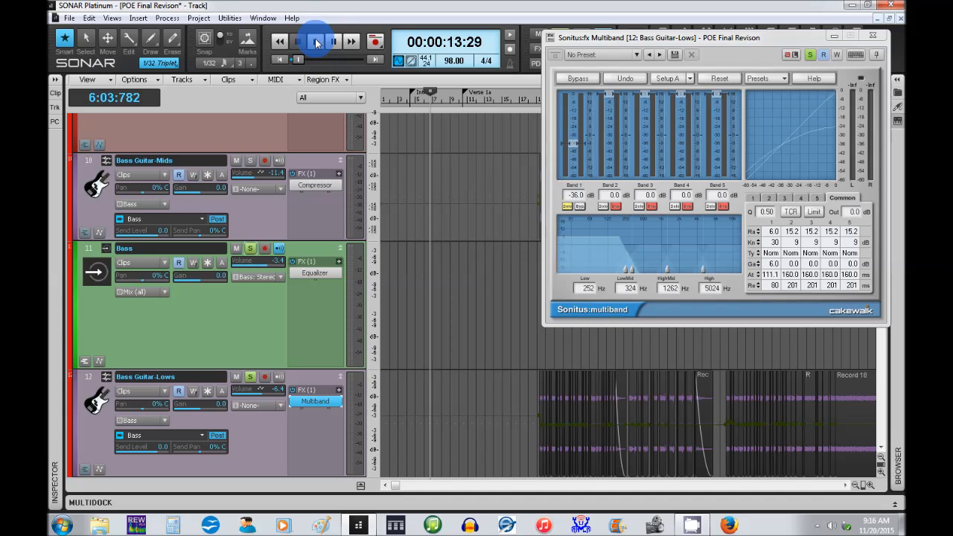
Play and stop the soloed Bass bus mix, then scroll the track list
left_click(315, 41)
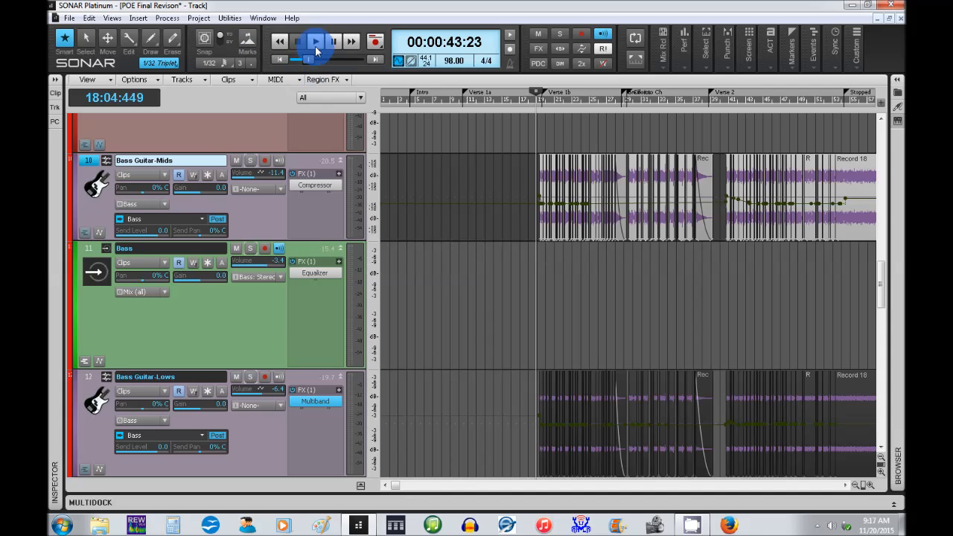
left_click(315, 42)
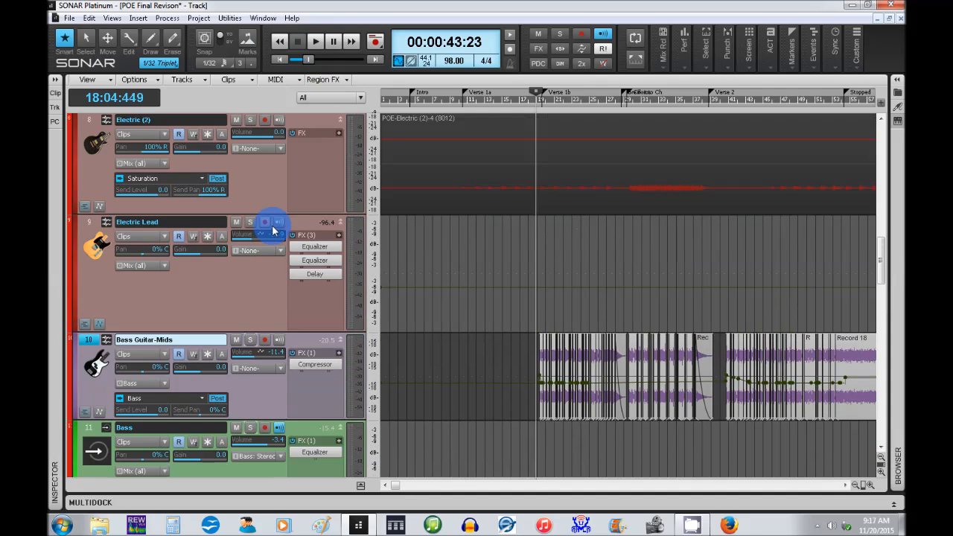
scroll("down", 3)
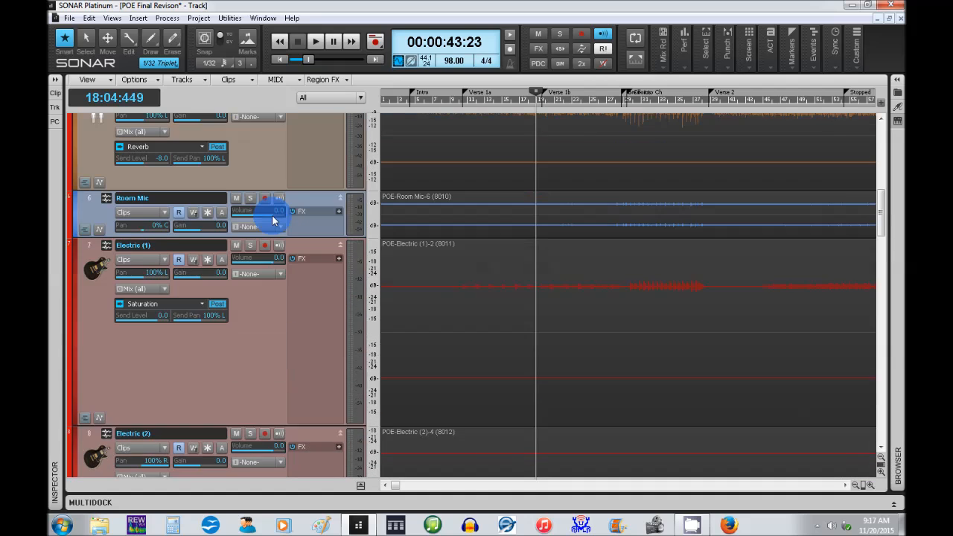